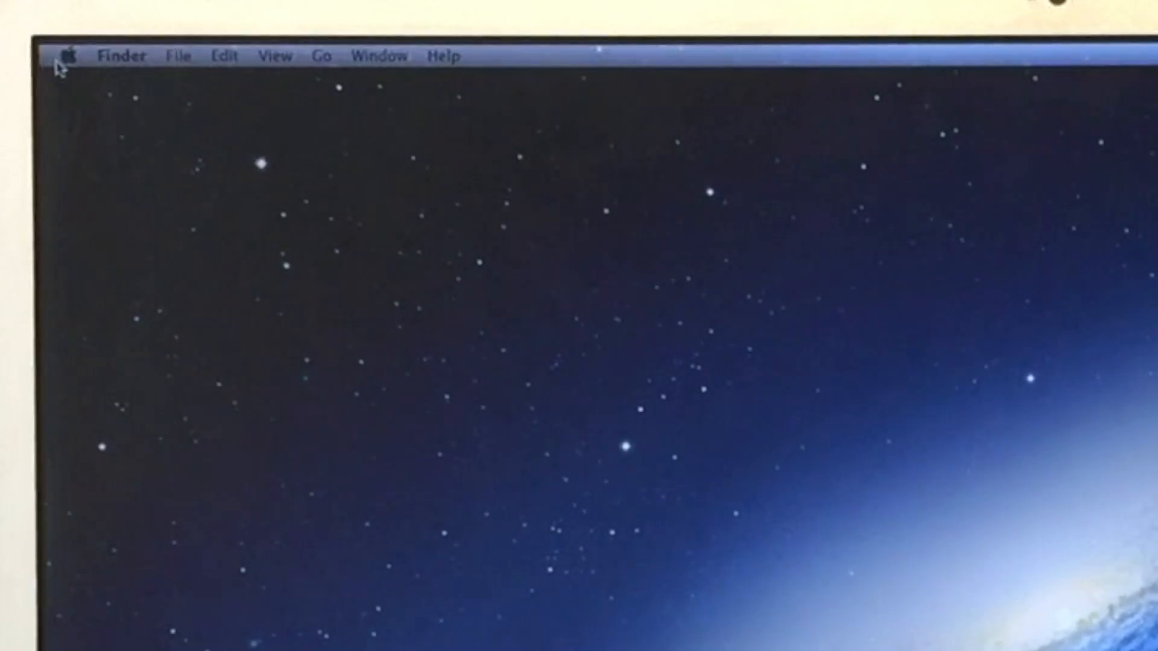
mouse_move(101, 146)
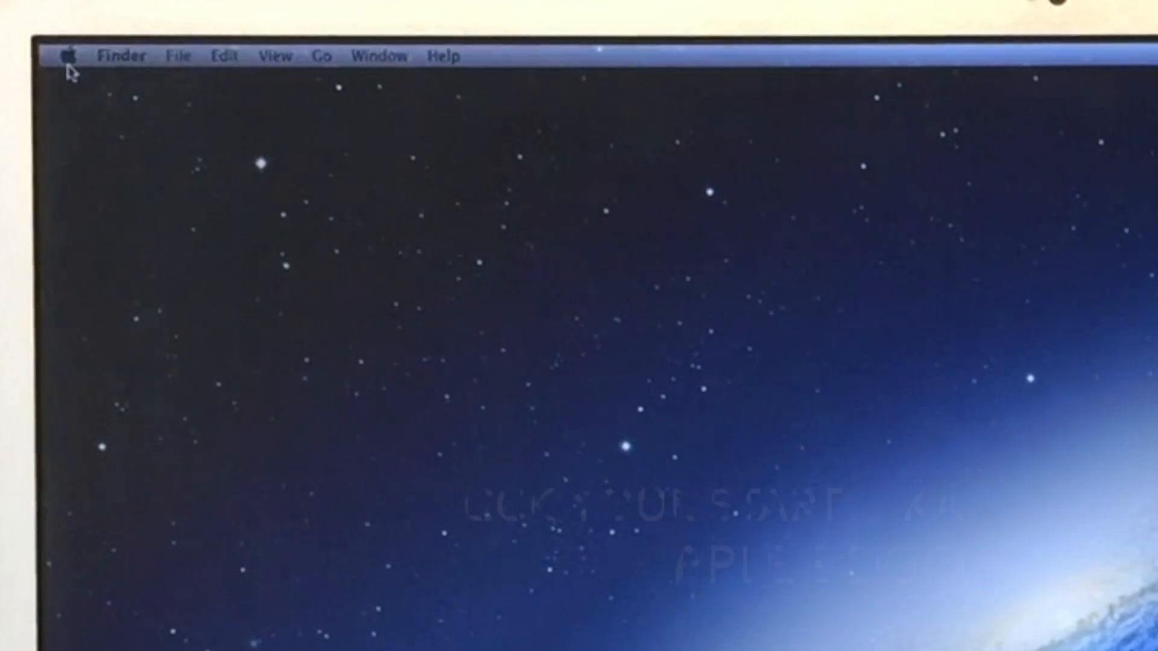
Step: Shut down the Mac from the Apple menu and confirm the shutdown prompt
click(70, 54)
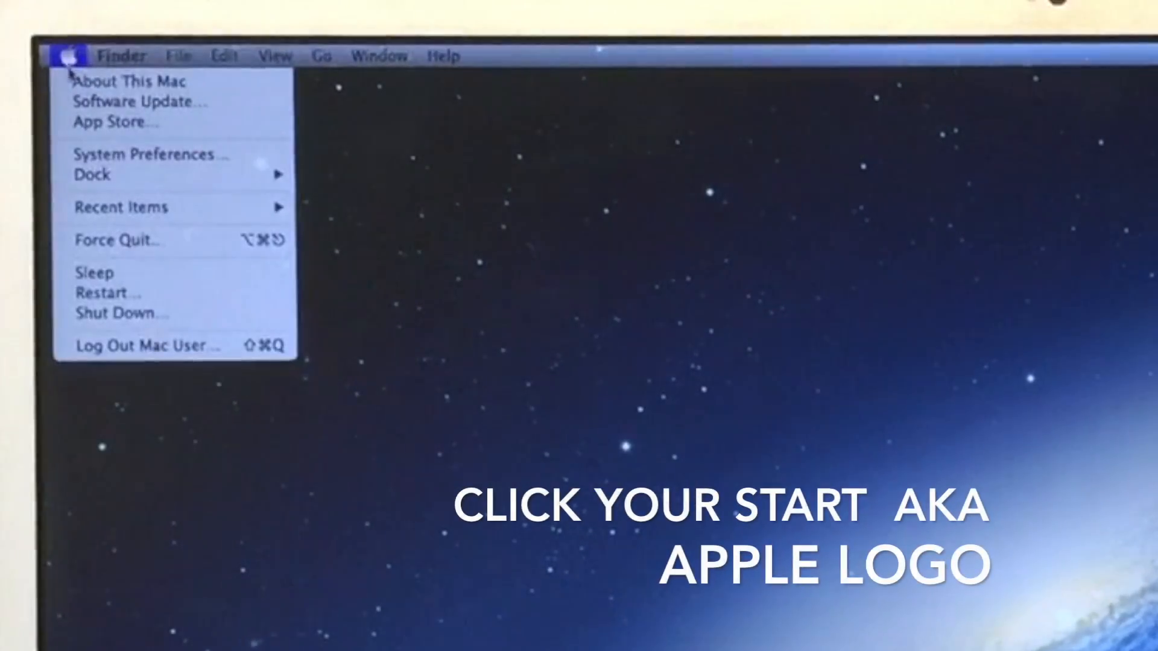
mouse_move(118, 314)
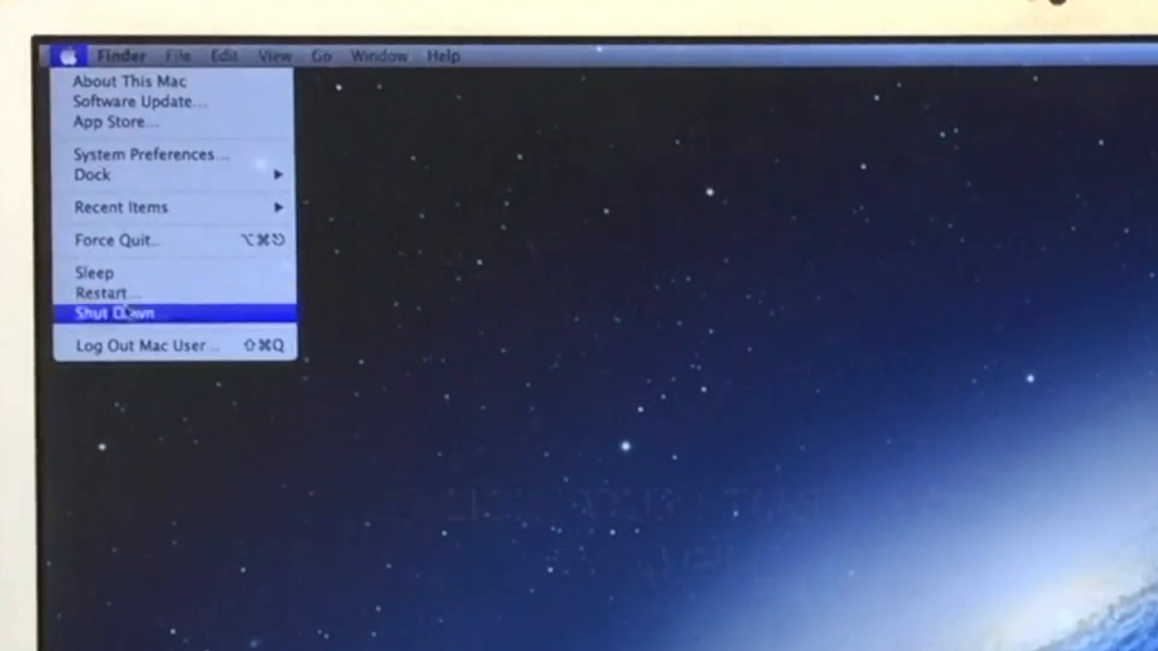
click(115, 314)
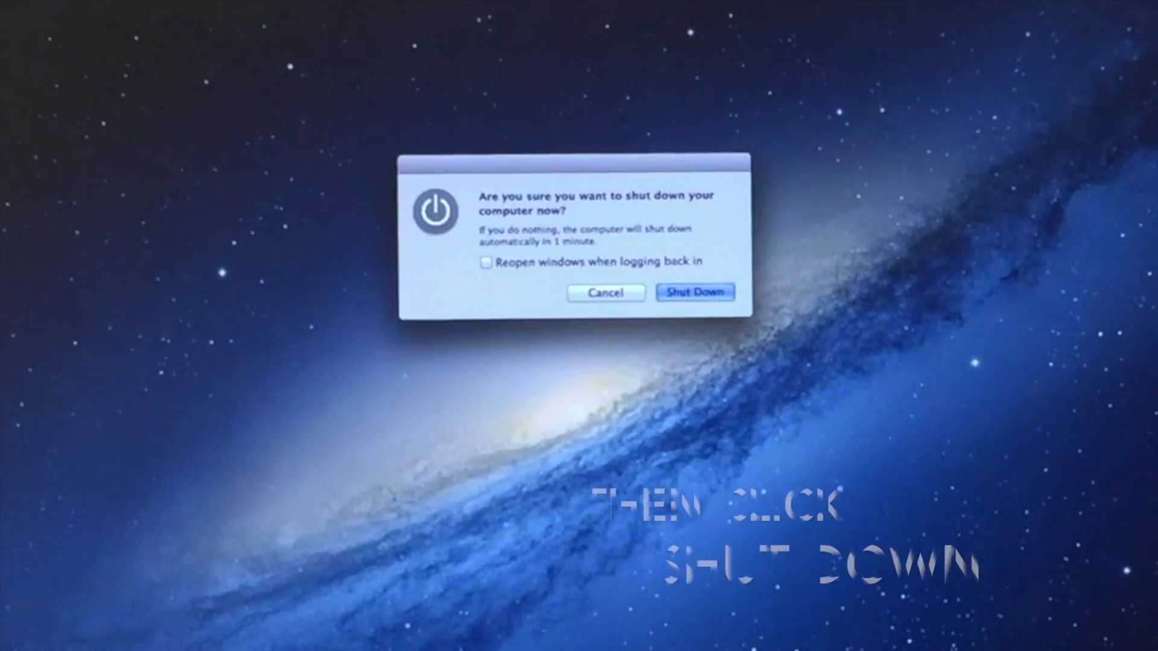
click(695, 292)
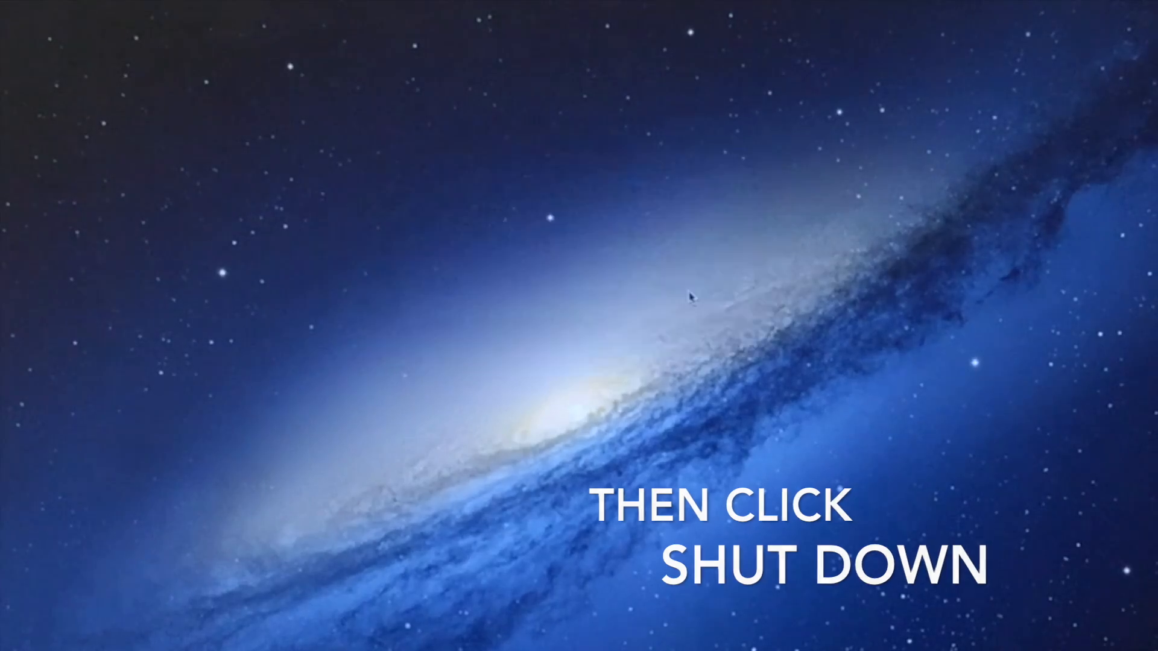